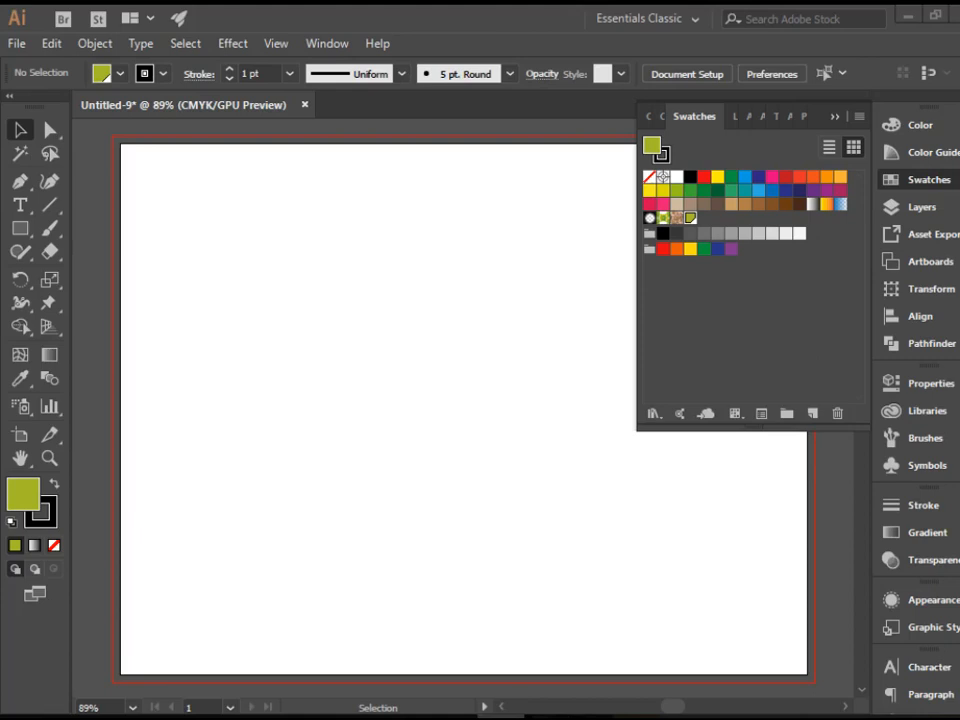
pyautogui.moveTo(696, 218)
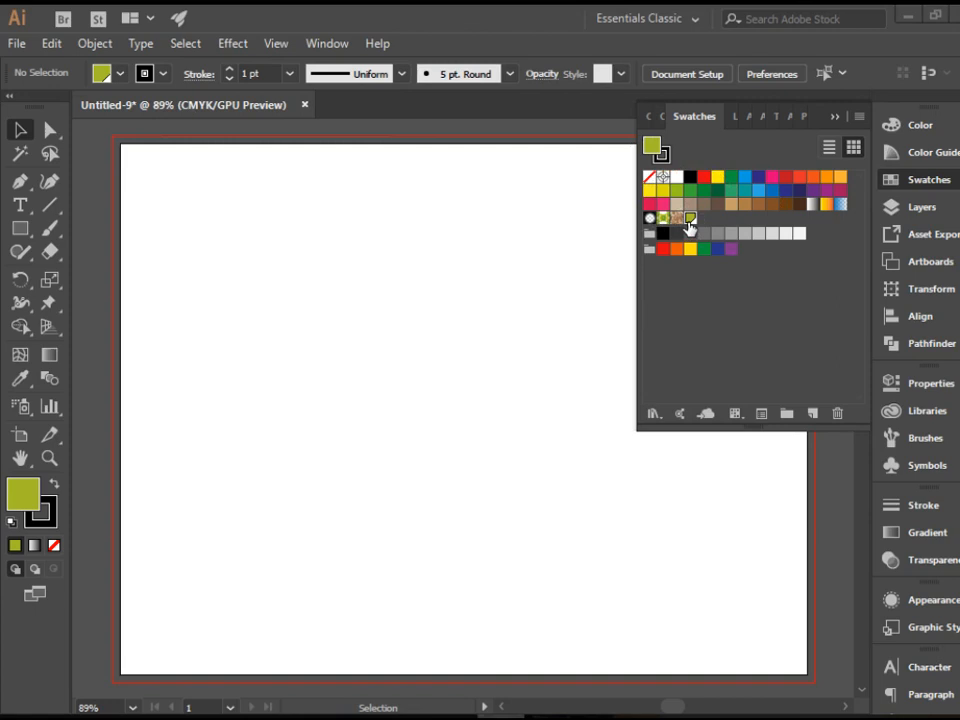
pyautogui.moveTo(692, 218)
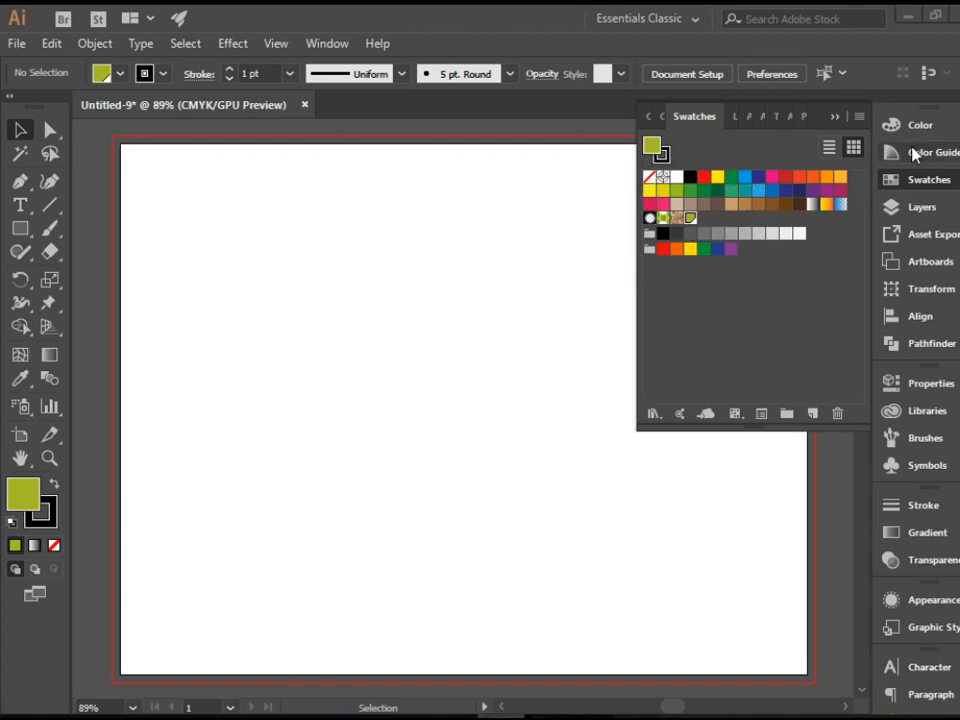
# - Show the Color Guide for the olive-green fill and reveal the harmony rules list
pyautogui.click(920, 152)
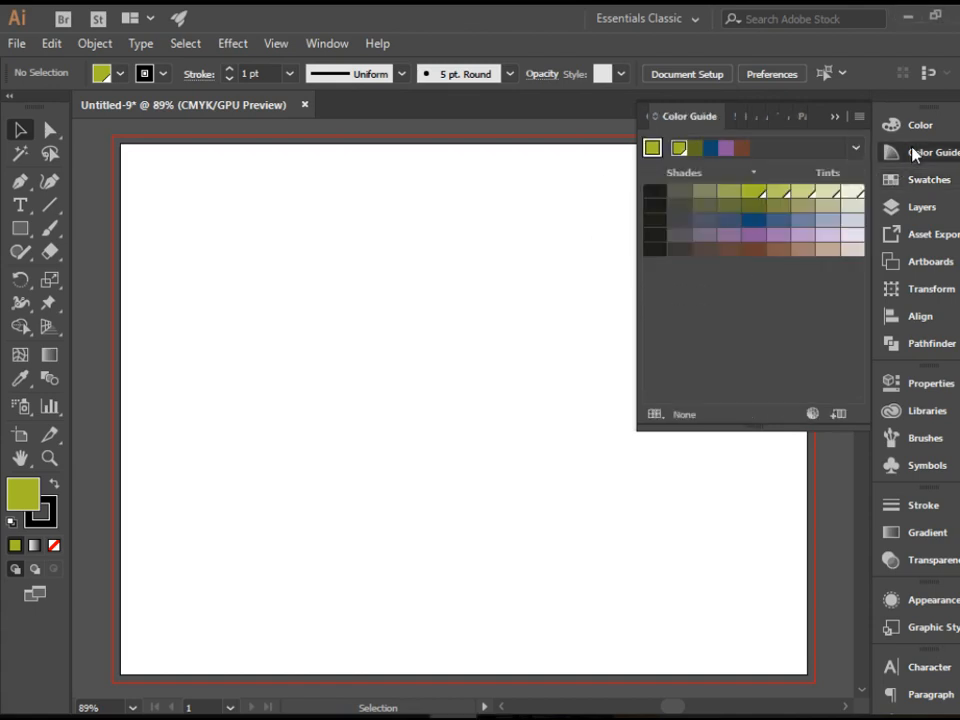
pyautogui.moveTo(850, 156)
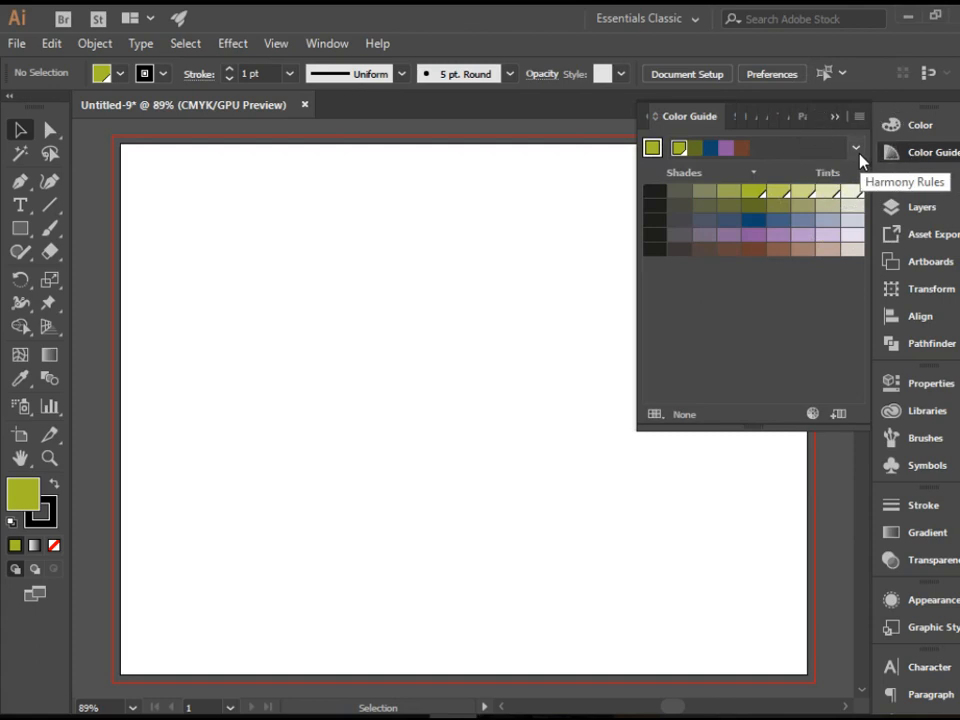
pyautogui.click(856, 148)
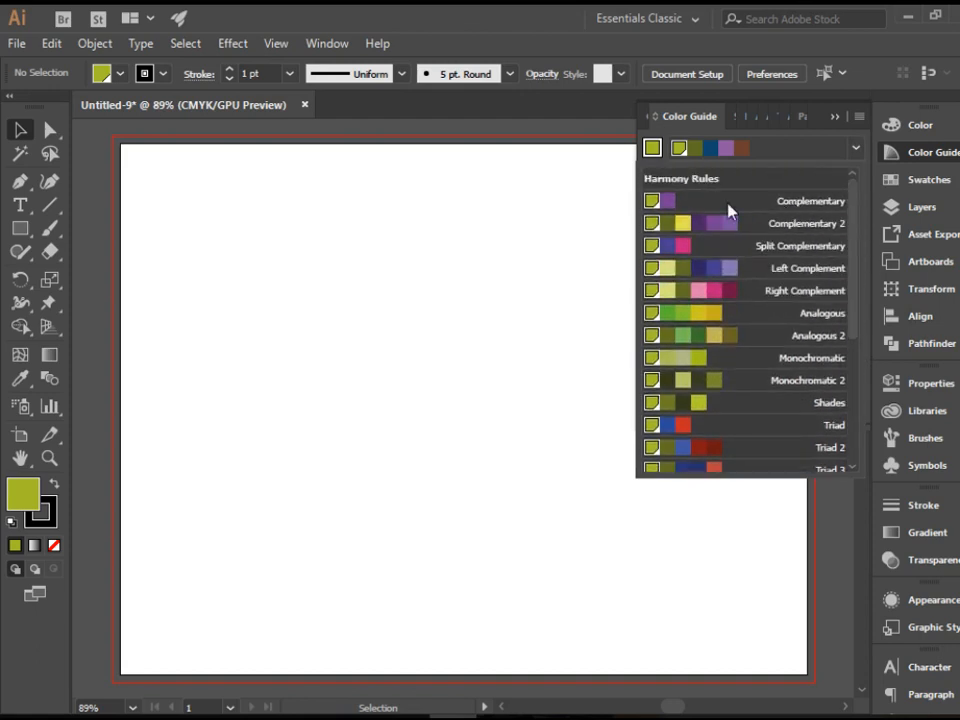
# - Scroll the harmony rules to one pairing the yellow-green with yellows and purples
pyautogui.scroll(-3)
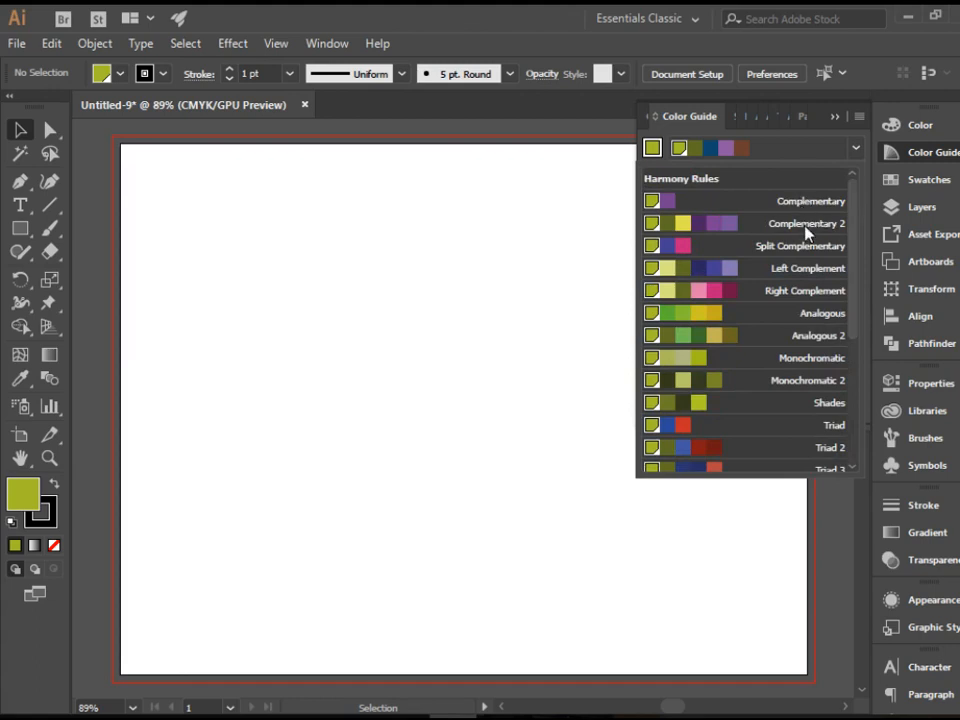
pyautogui.scroll(-3)
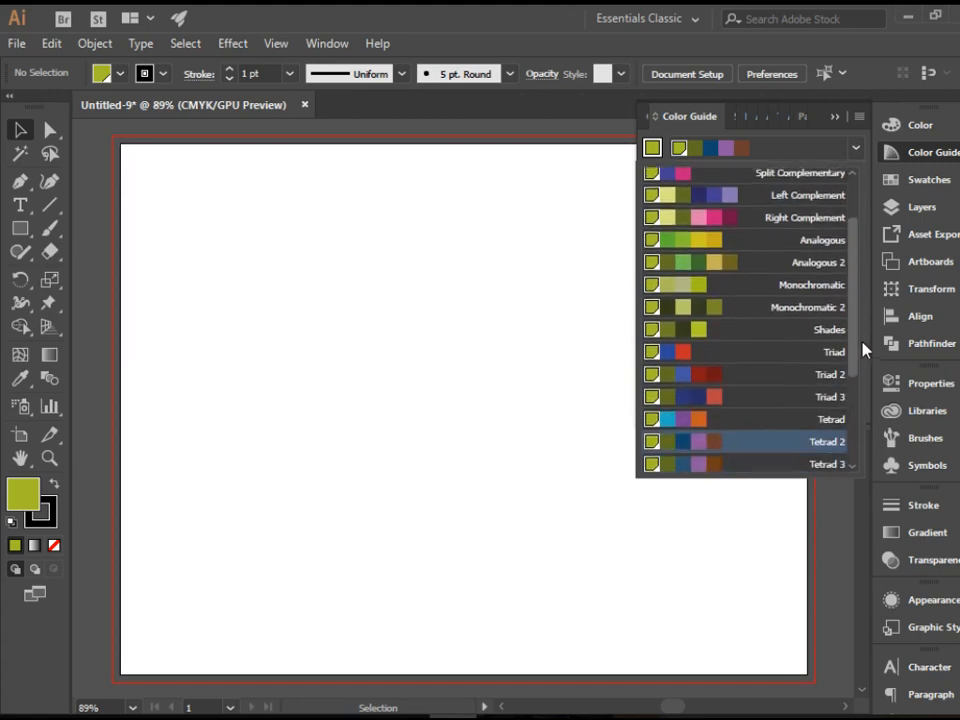
pyautogui.scroll(-3)
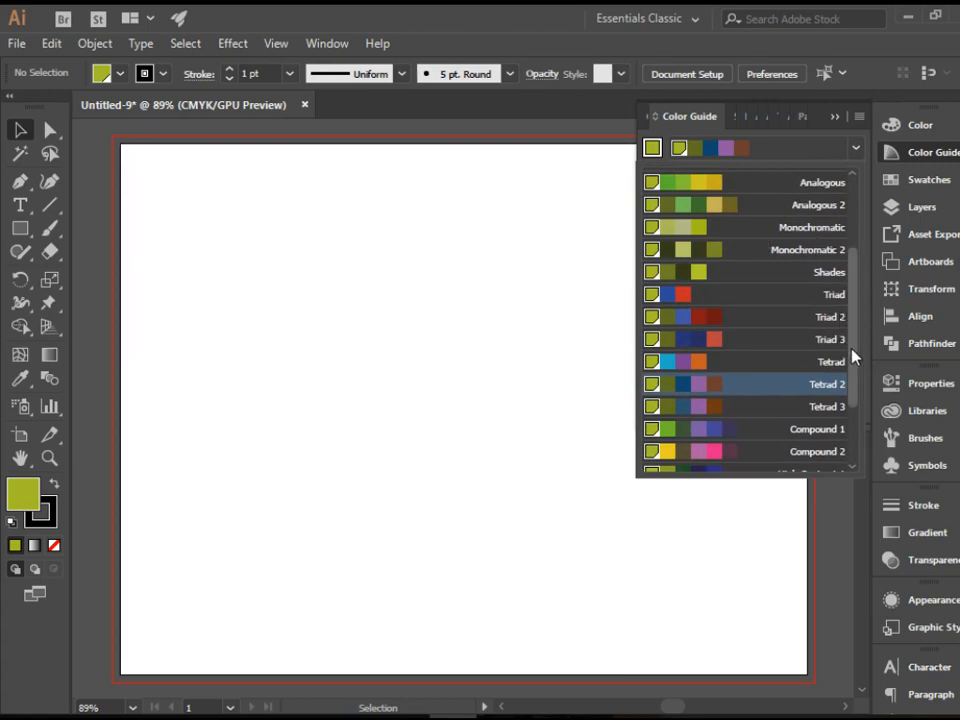
pyautogui.scroll(-3)
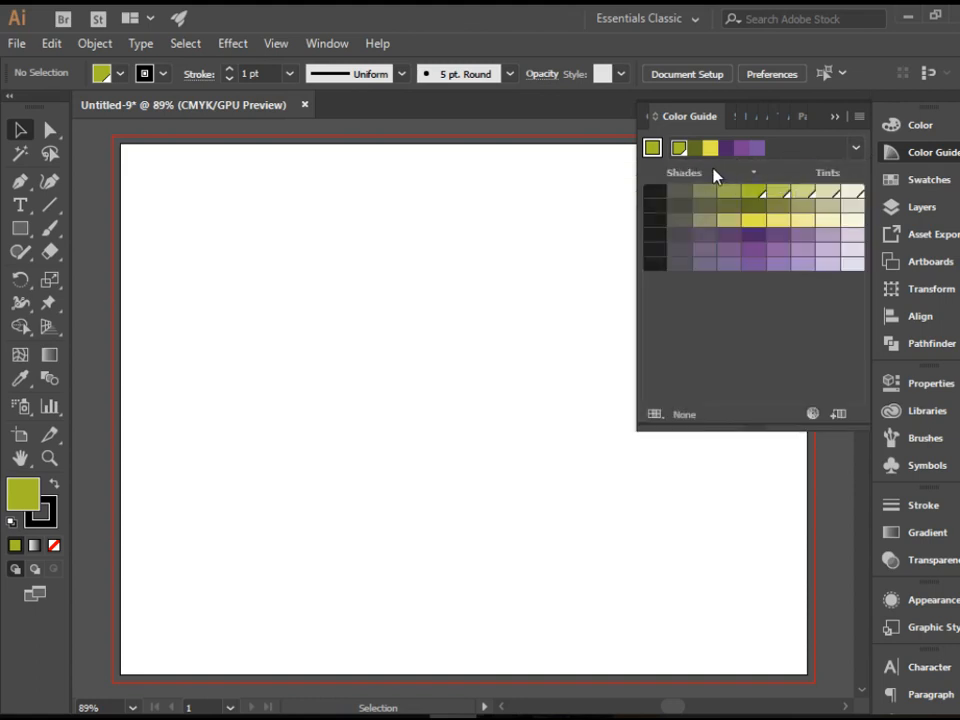
pyautogui.moveTo(772, 336)
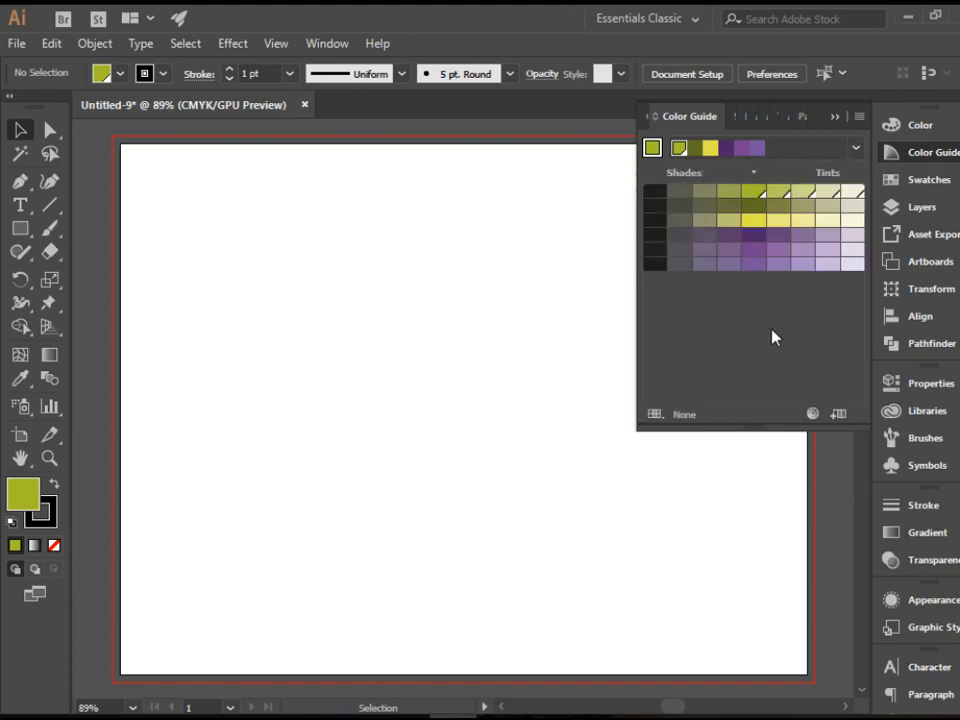
pyautogui.moveTo(840, 420)
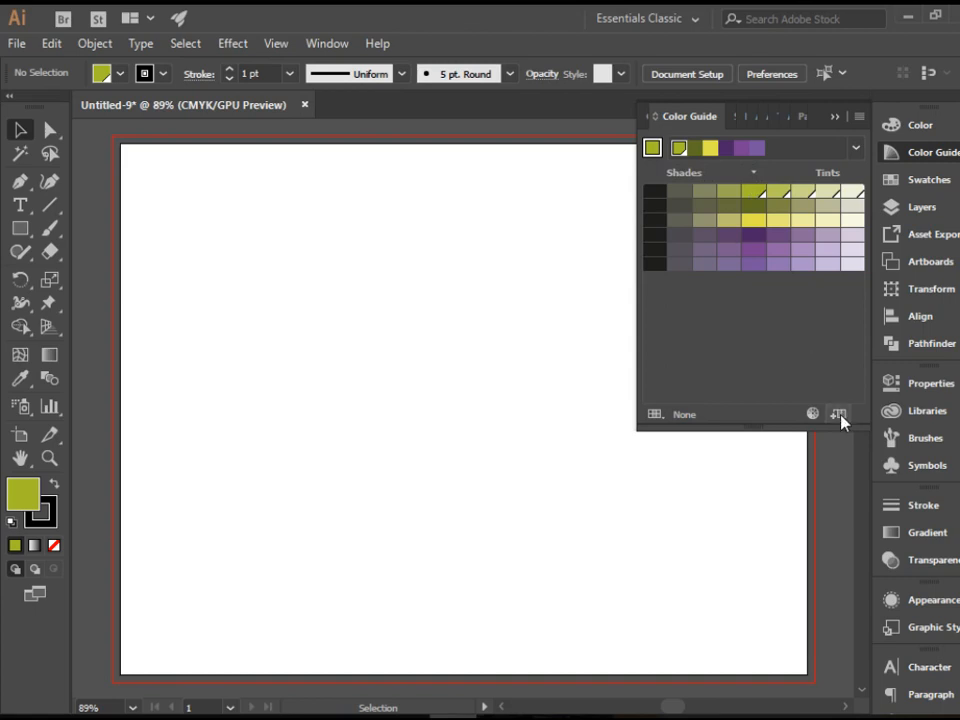
pyautogui.moveTo(838, 414)
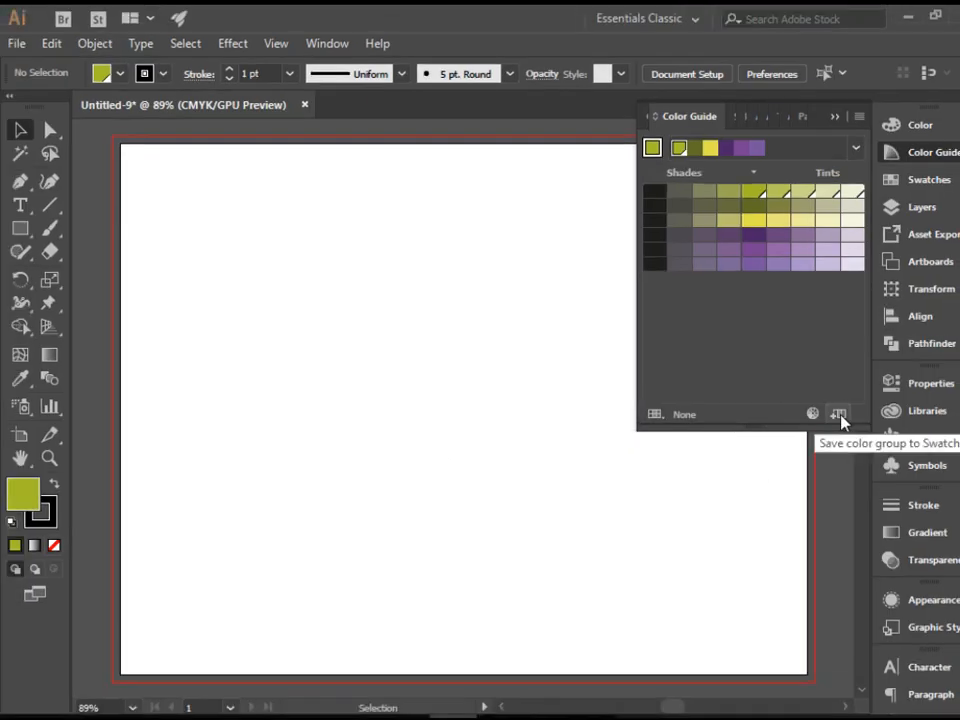
# - Save the olive-green, yellow and purple group into the Swatches panel
pyautogui.click(928, 180)
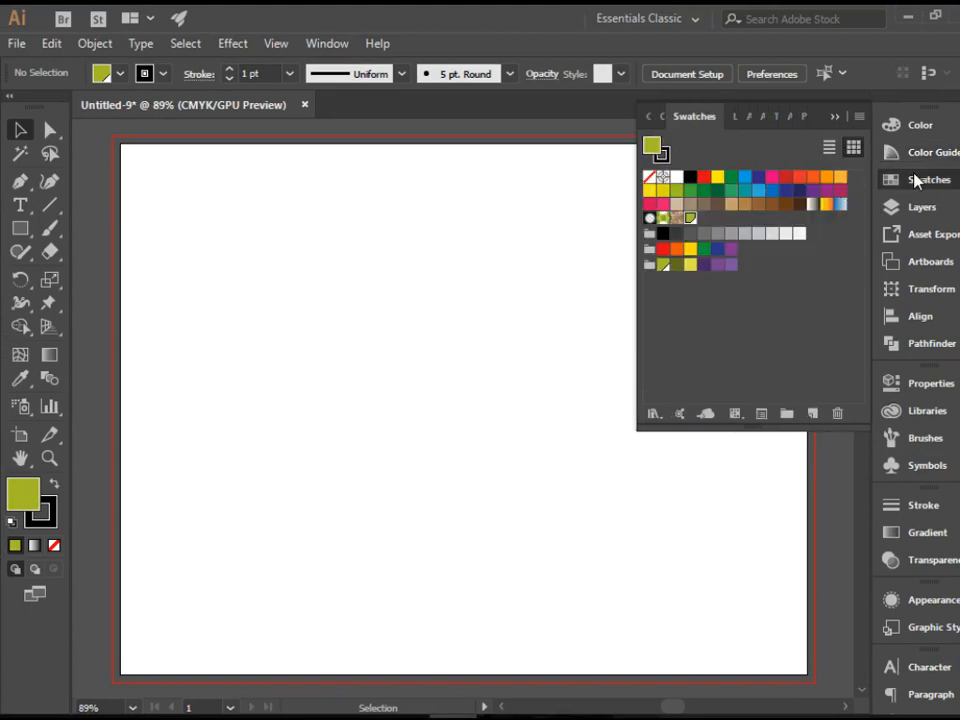
pyautogui.moveTo(764, 272)
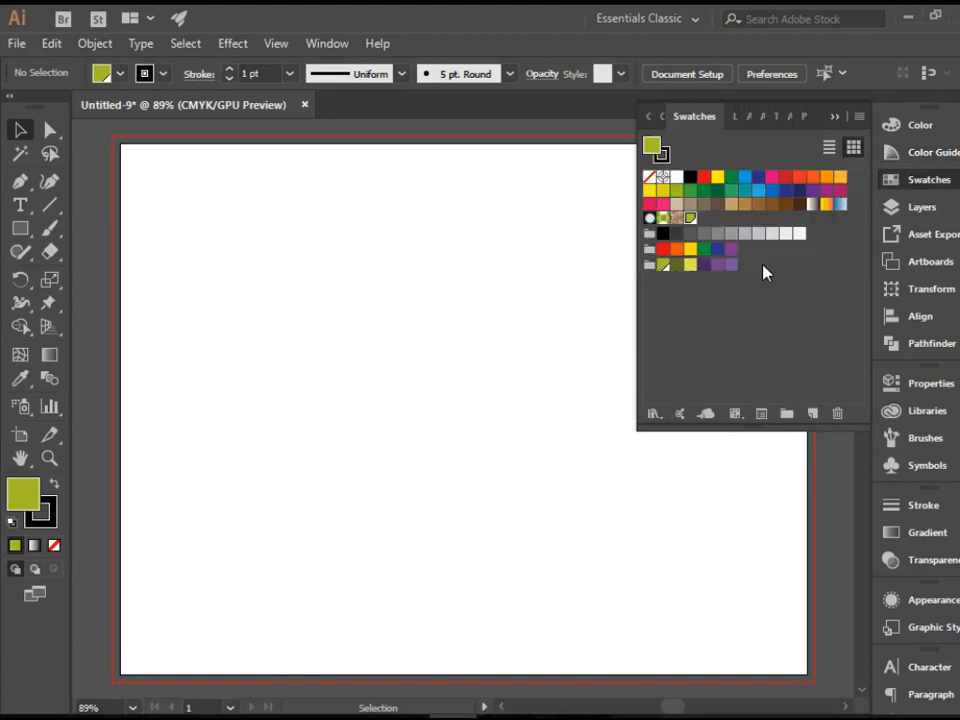
pyautogui.moveTo(758, 294)
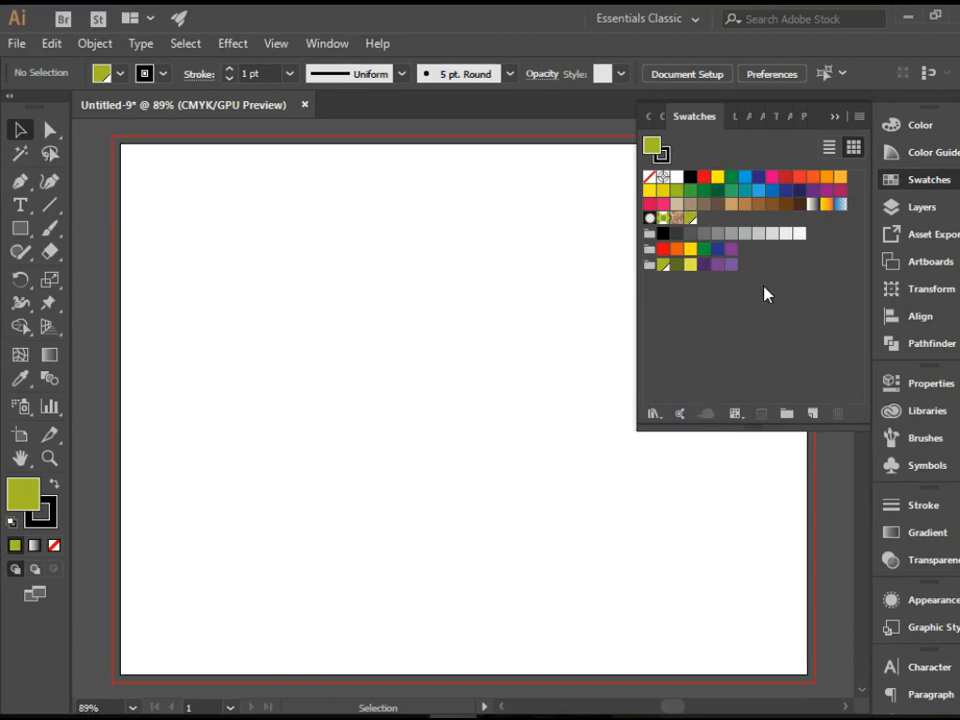
pyautogui.moveTo(764, 278)
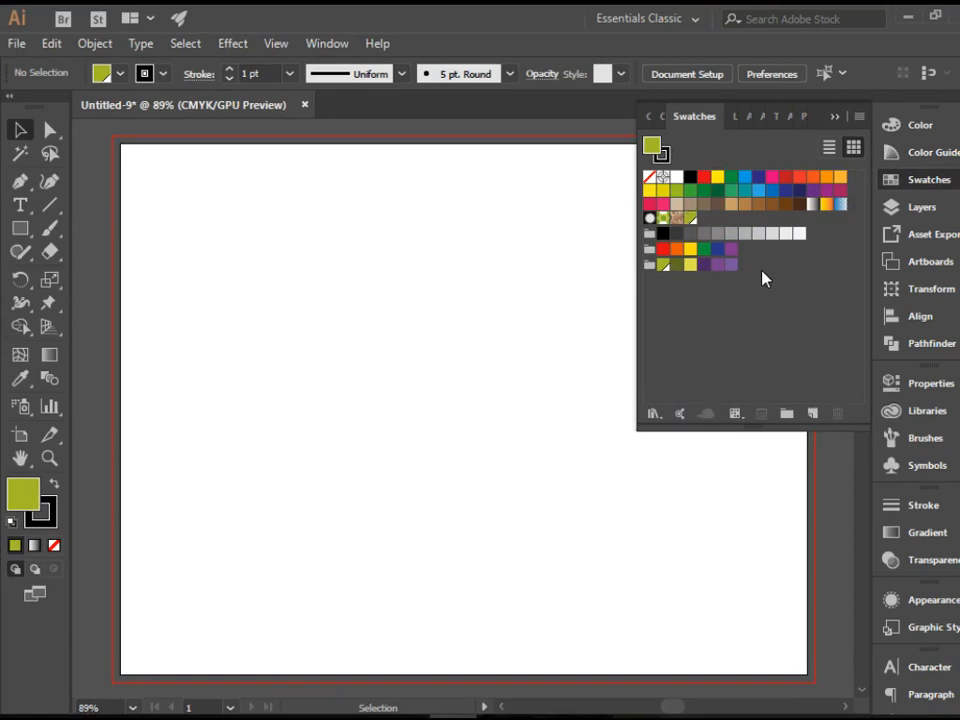
pyautogui.moveTo(780, 298)
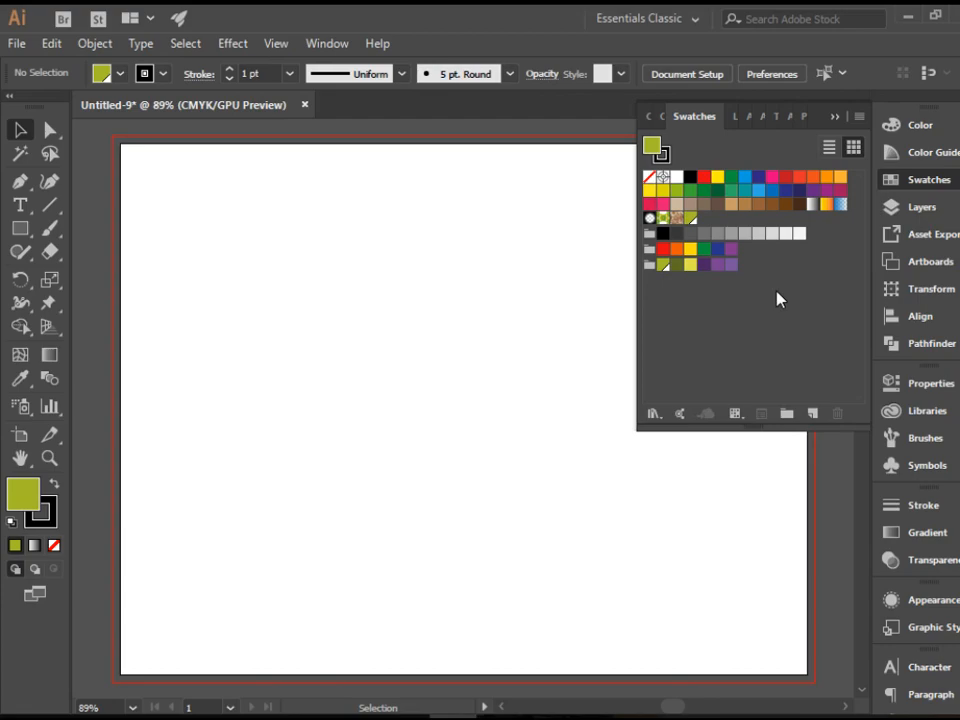